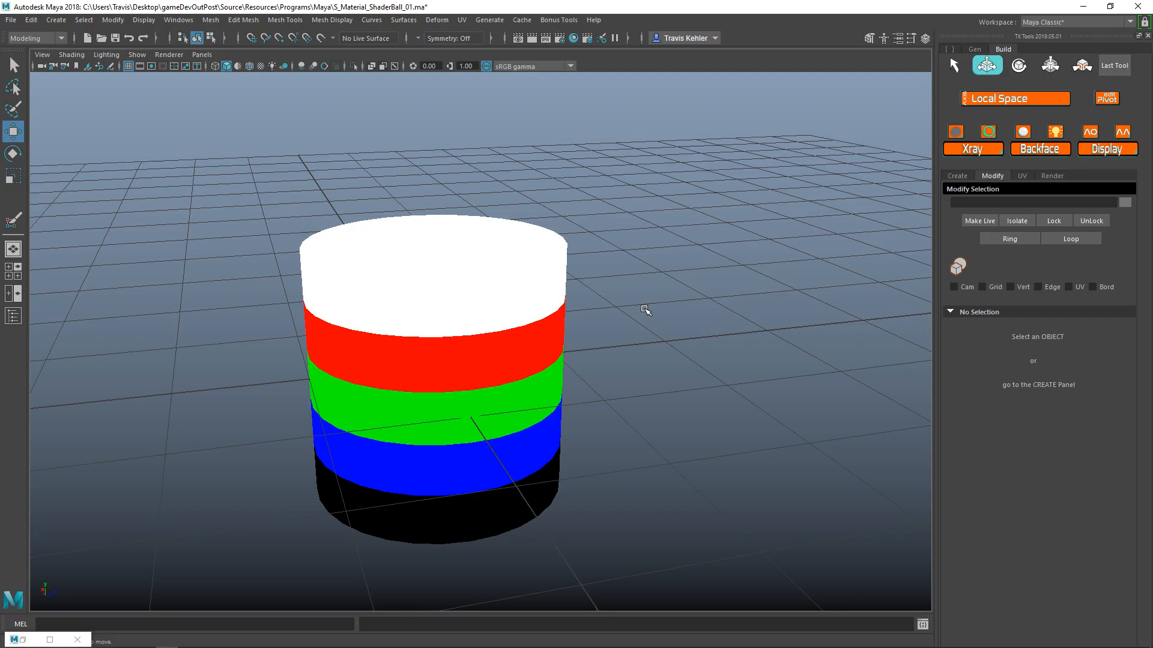
mouse_move(645, 310)
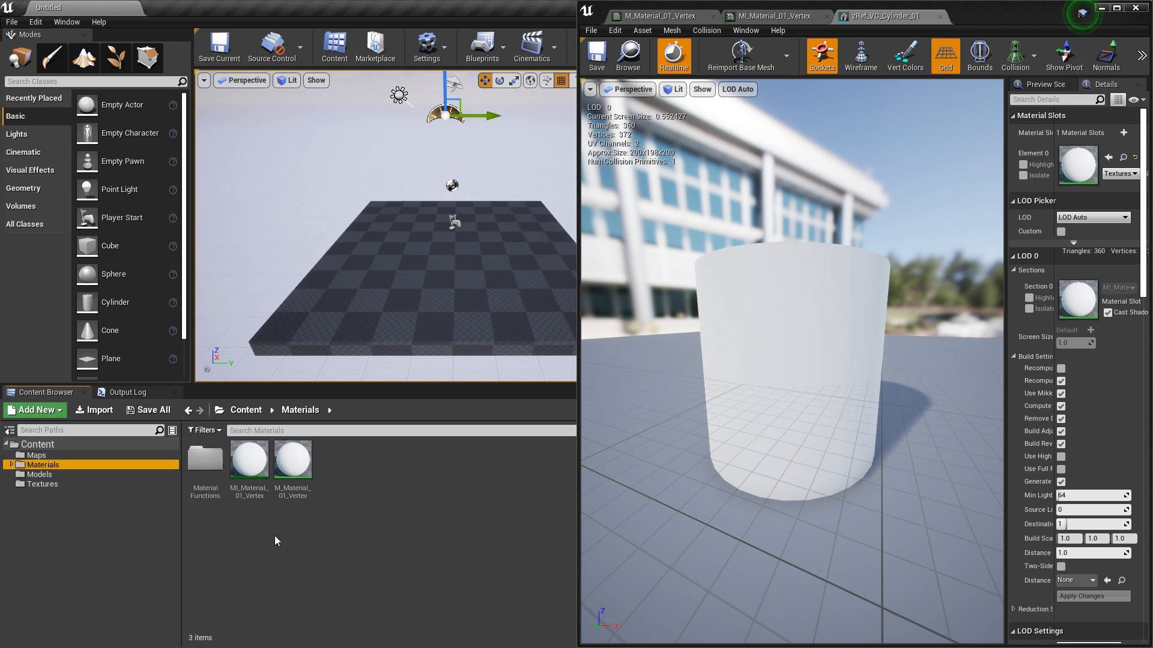
mouse_move(293, 459)
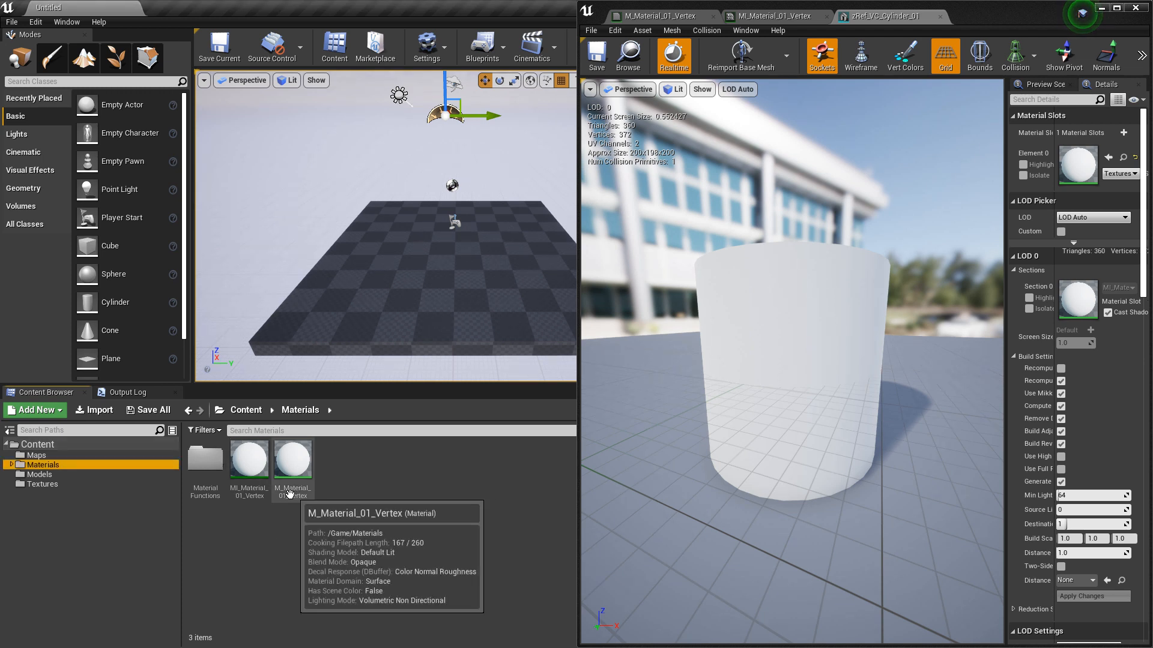
mouse_move(132, 481)
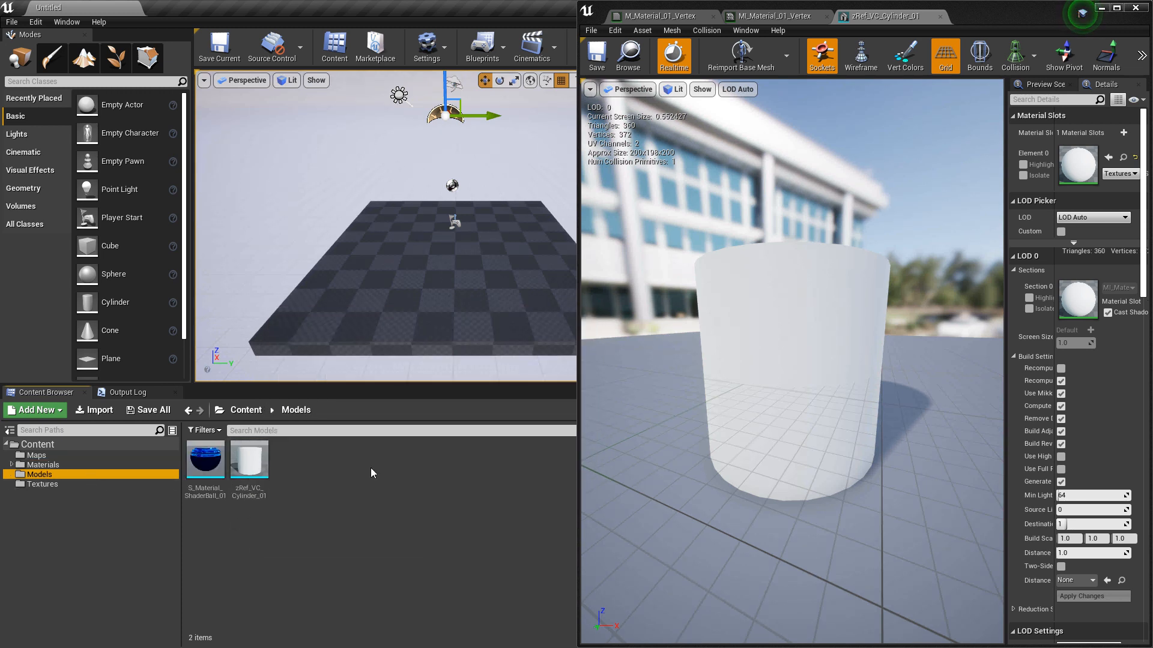
mouse_move(772, 401)
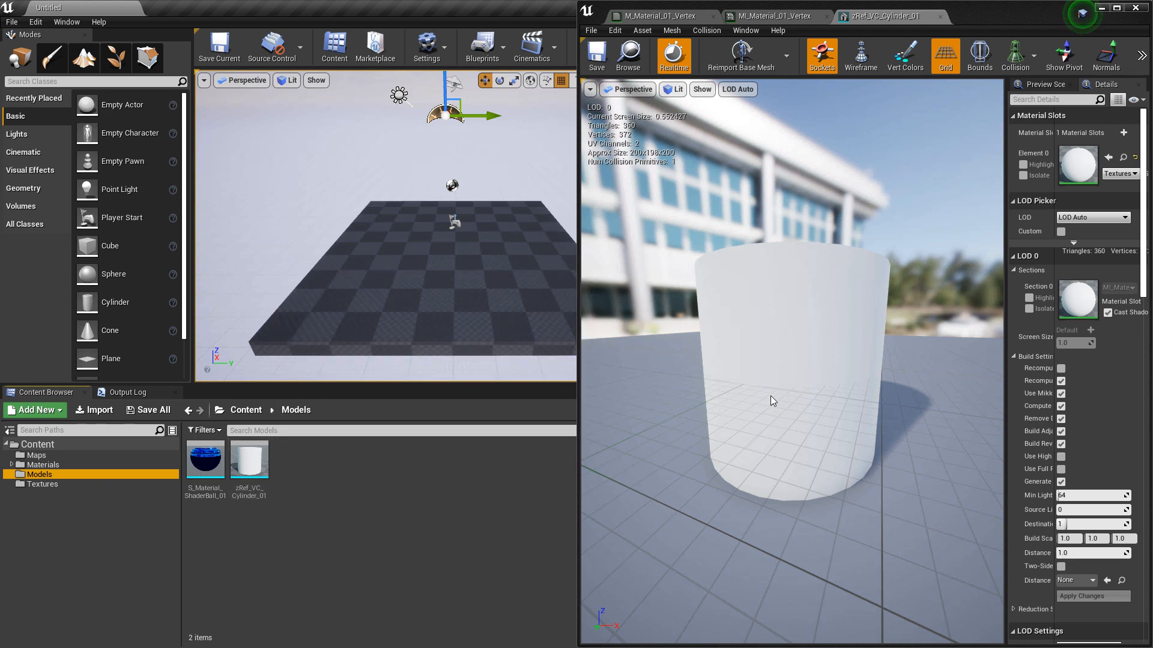
mouse_move(819, 385)
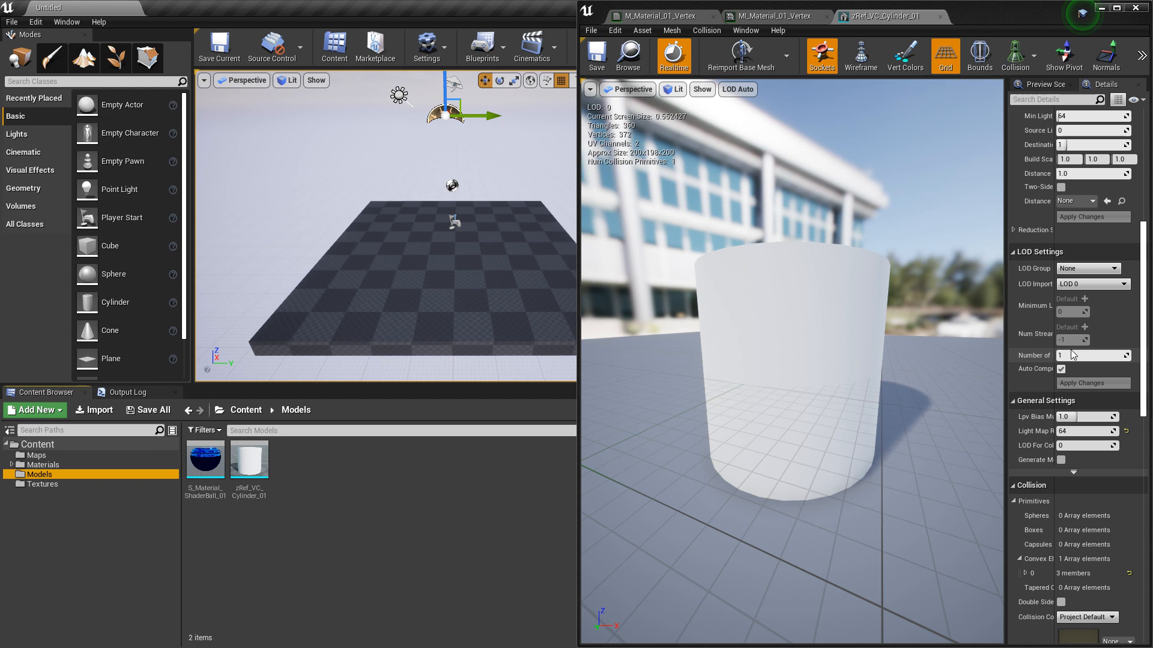
Set the cylinder's Vertex Color Import Option to Replace and reimport the base mesh.
scroll(down, 3)
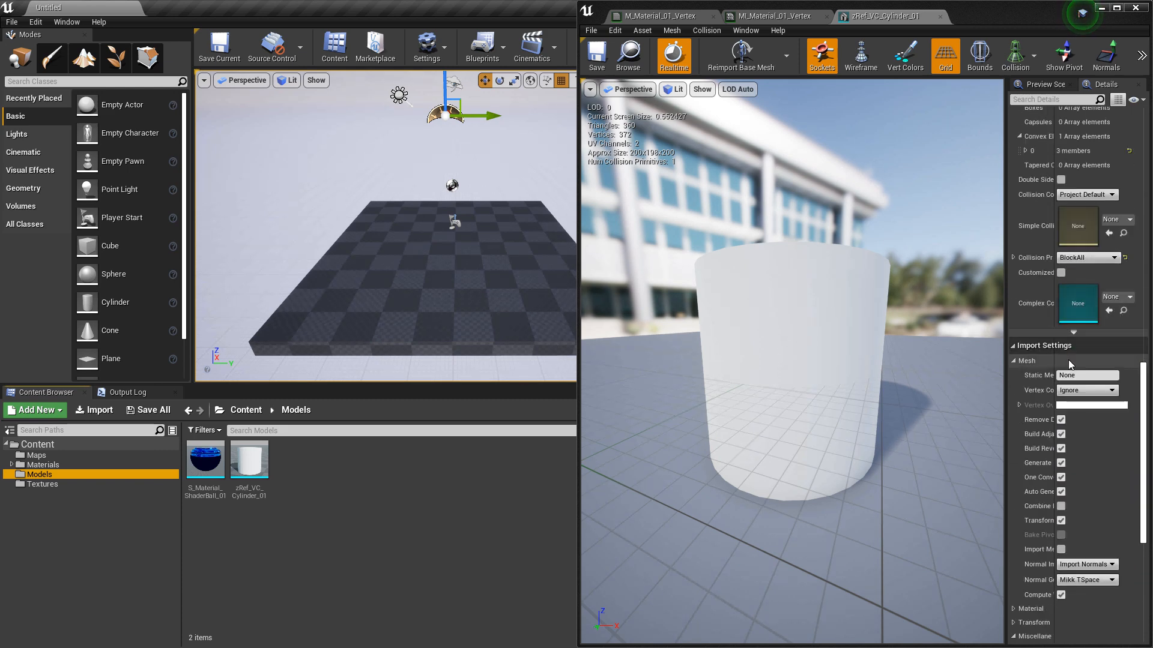
mouse_move(1037, 390)
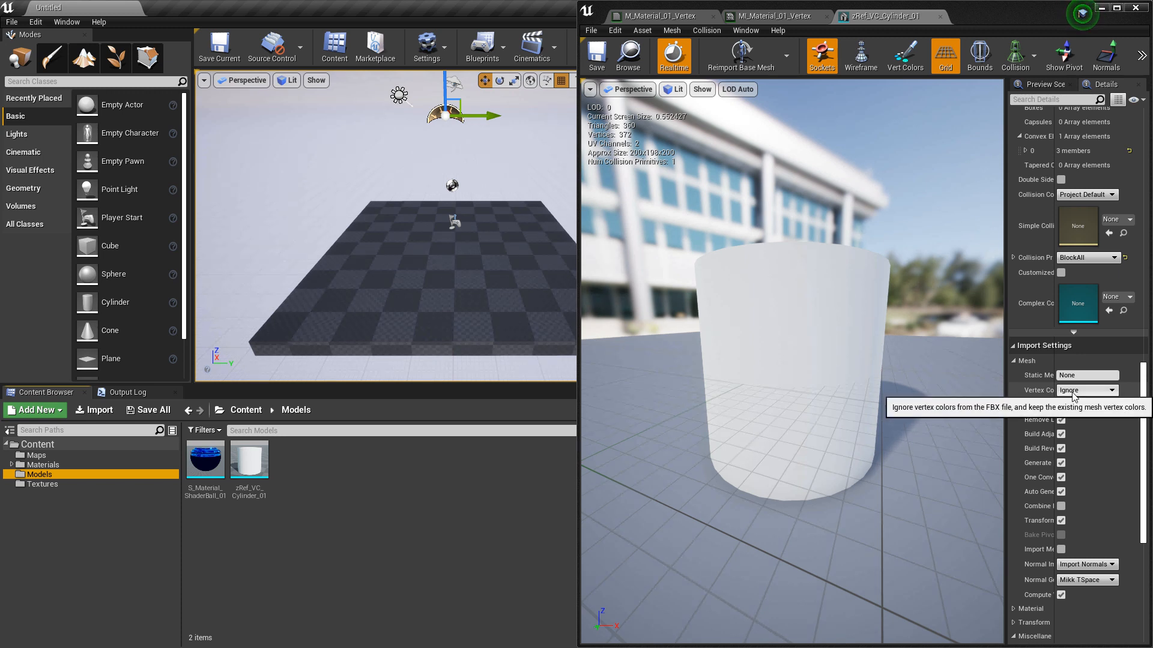
mouse_move(1088, 391)
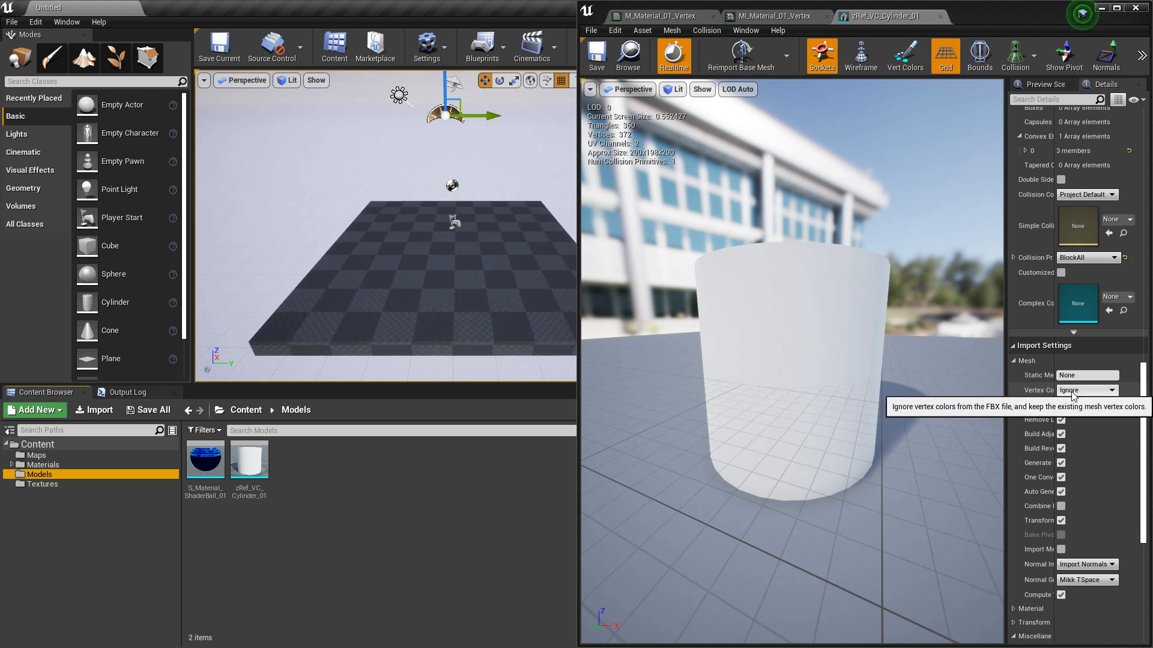
click(1110, 391)
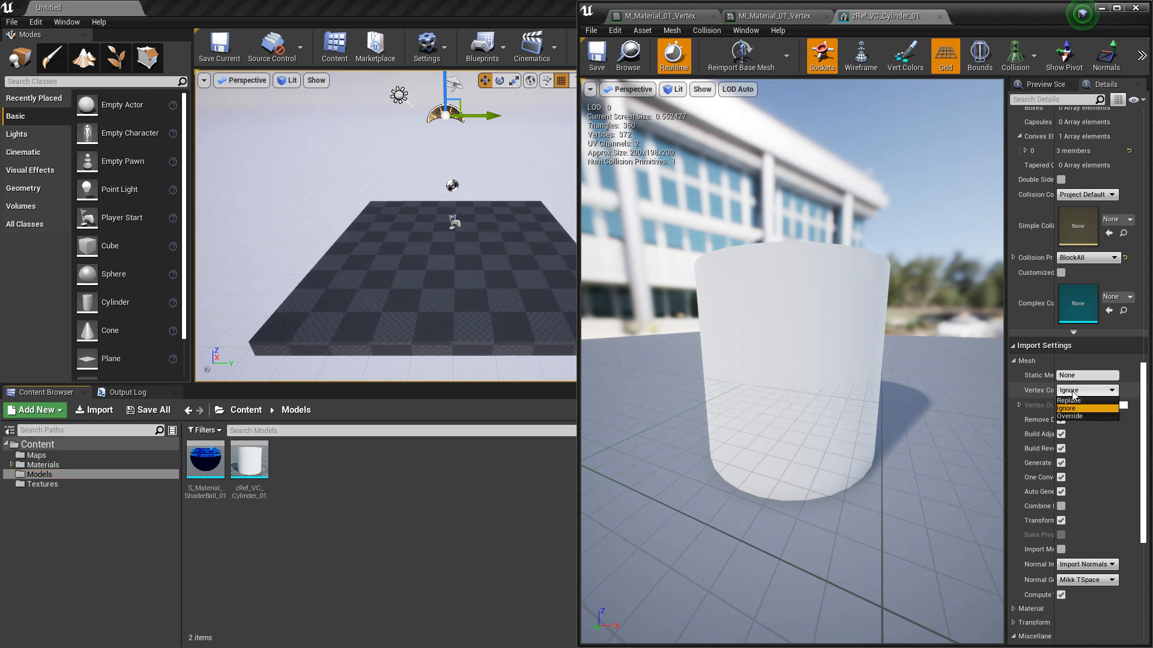
click(1067, 400)
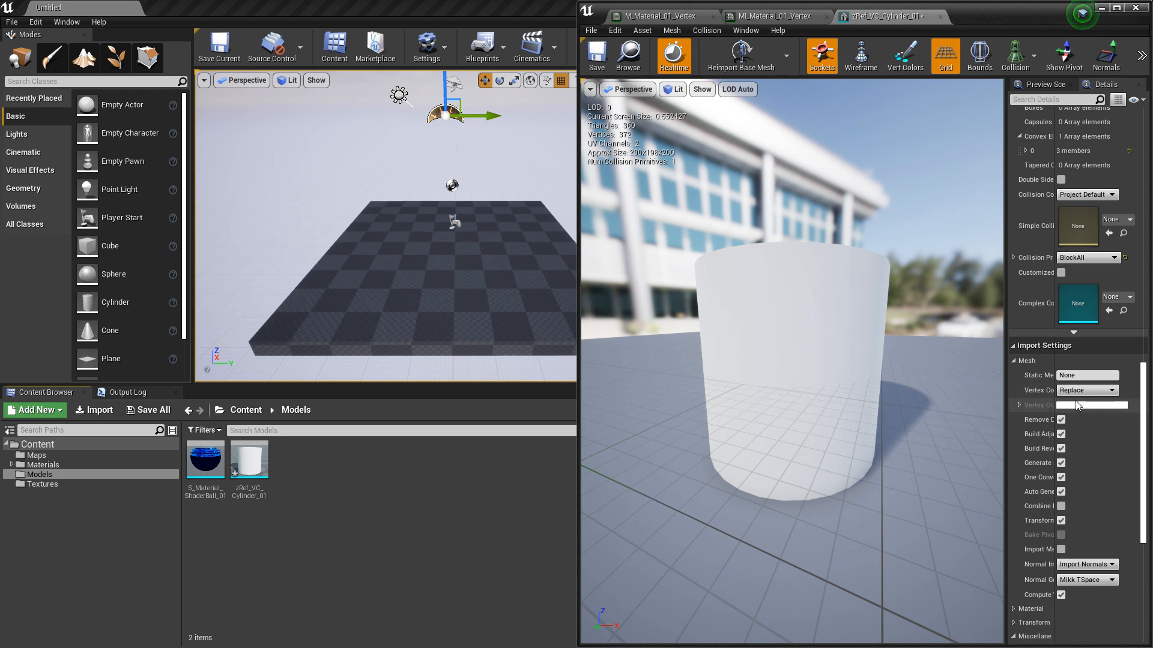
mouse_move(740, 56)
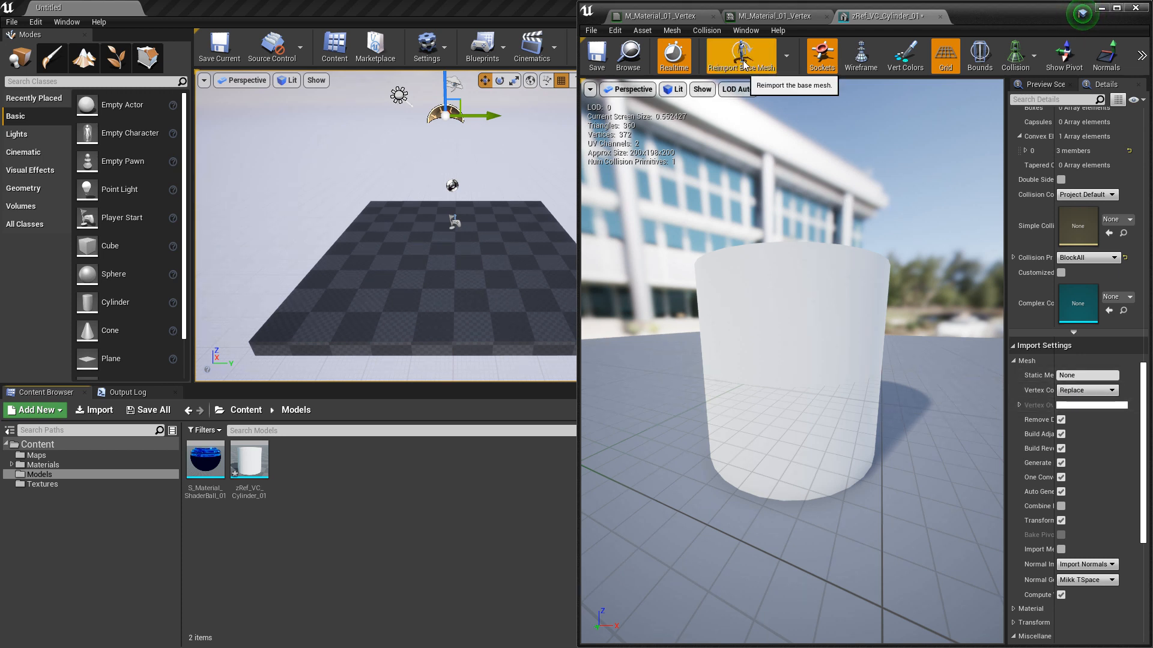
click(39, 474)
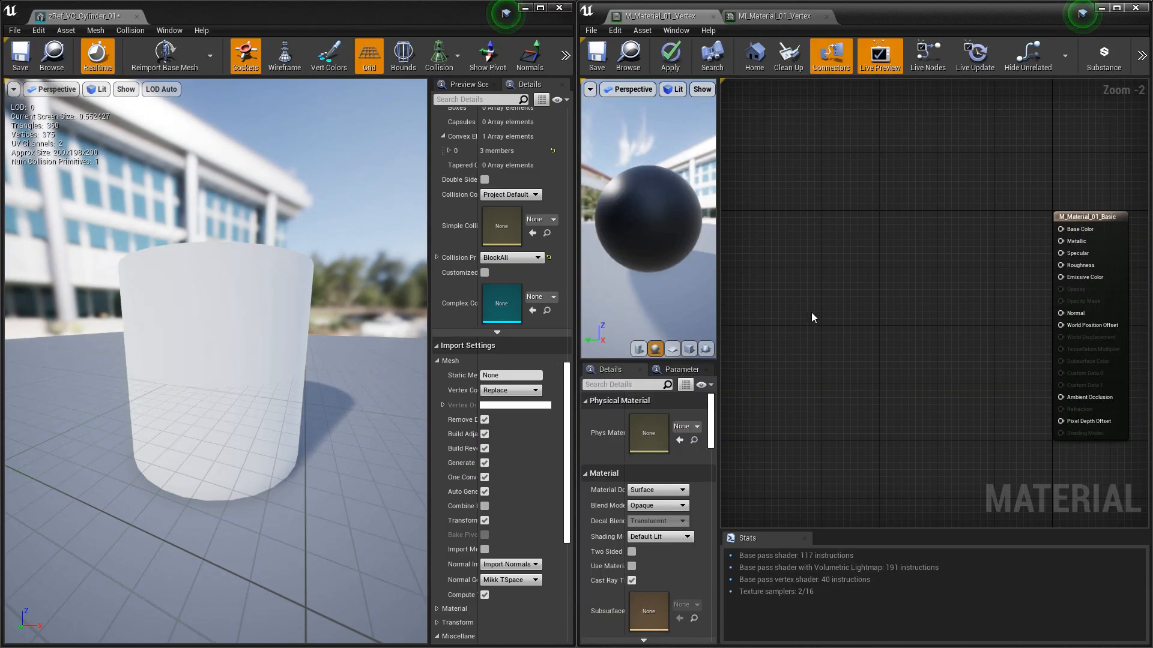
mouse_move(770, 285)
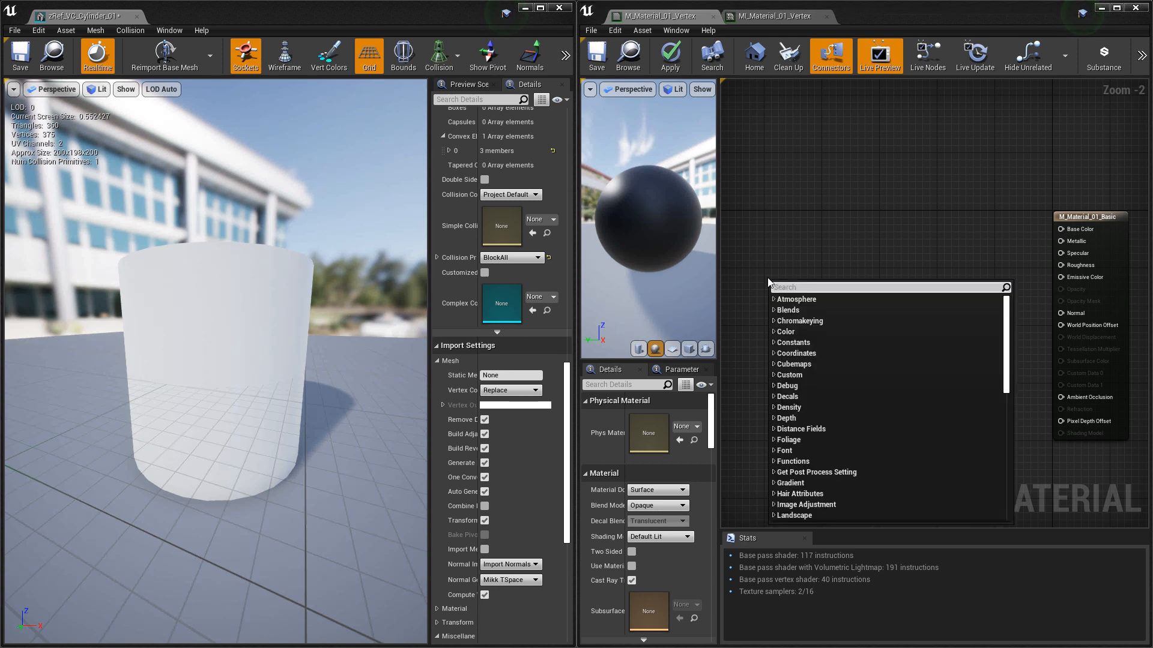
Add a Vertex Color node, wire its B output into Base Color, and apply.
click(798, 298)
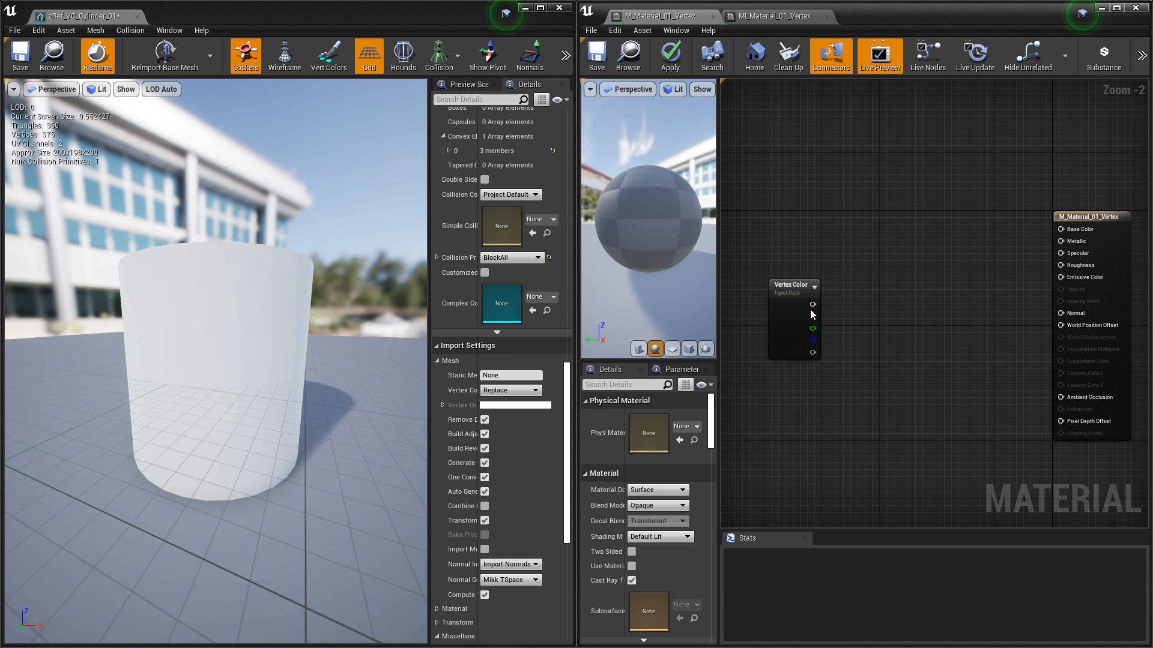
click(790, 285)
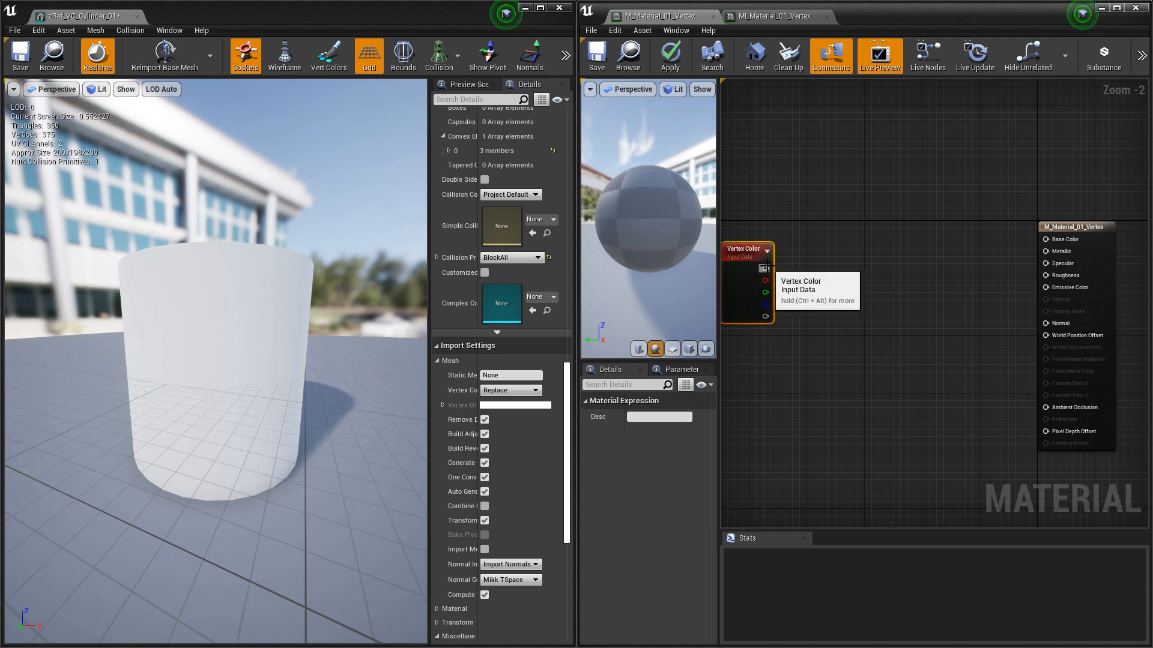
drag(767, 263, 1043, 240)
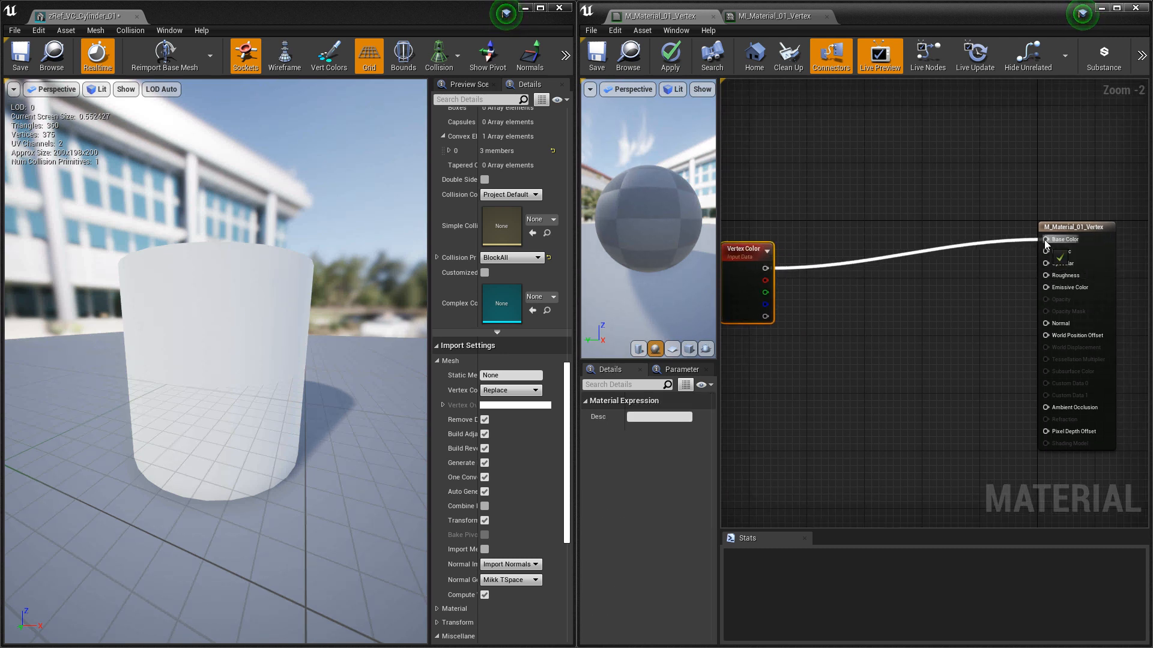
click(596, 56)
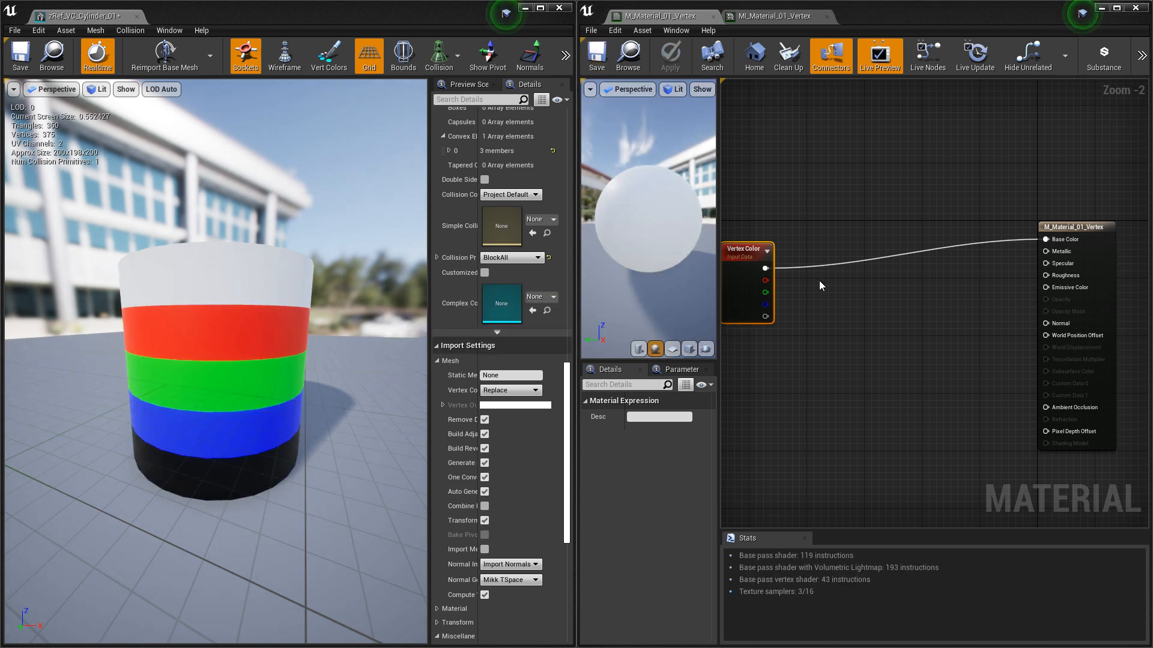
mouse_move(818, 286)
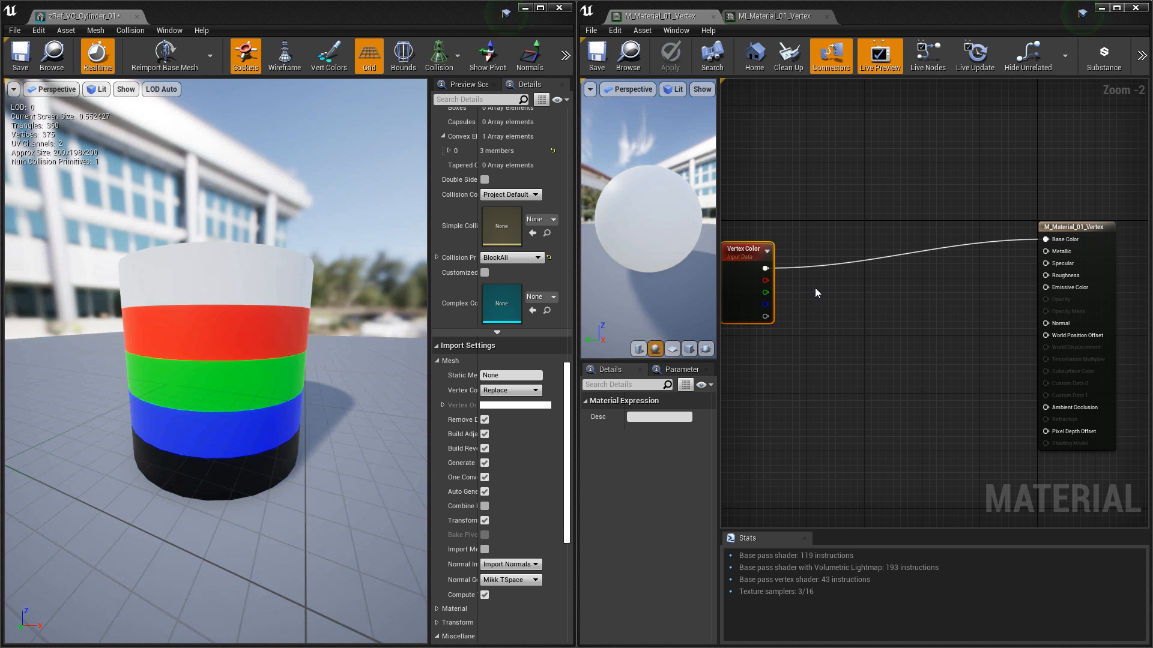
mouse_move(812, 289)
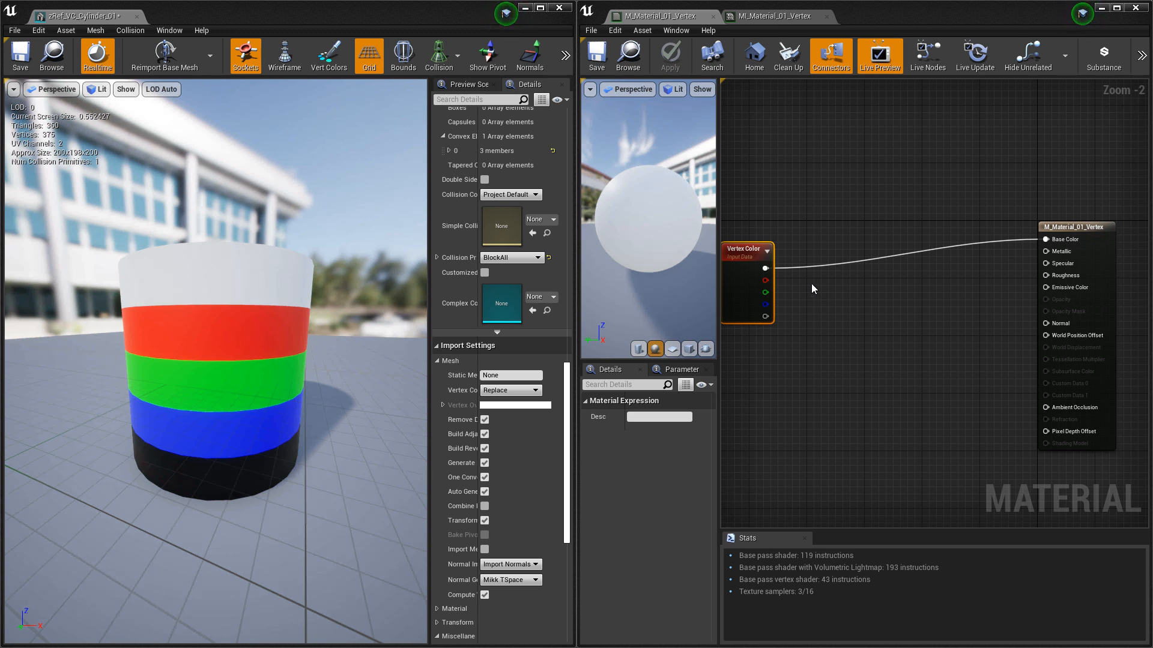
mouse_move(792, 295)
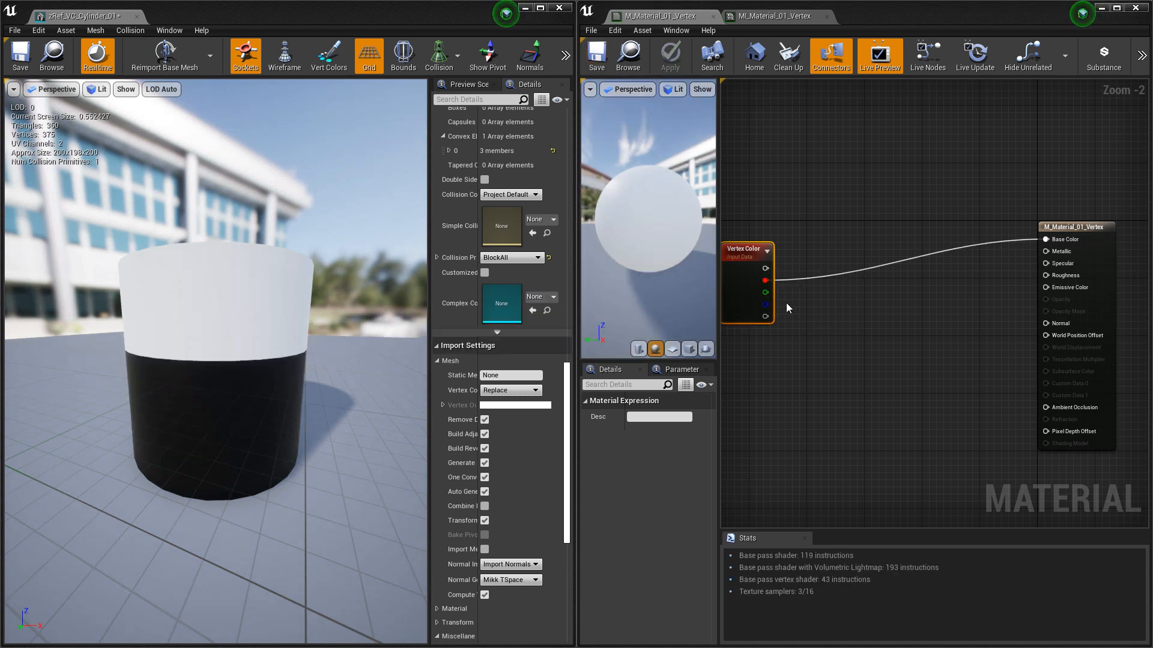
click(596, 56)
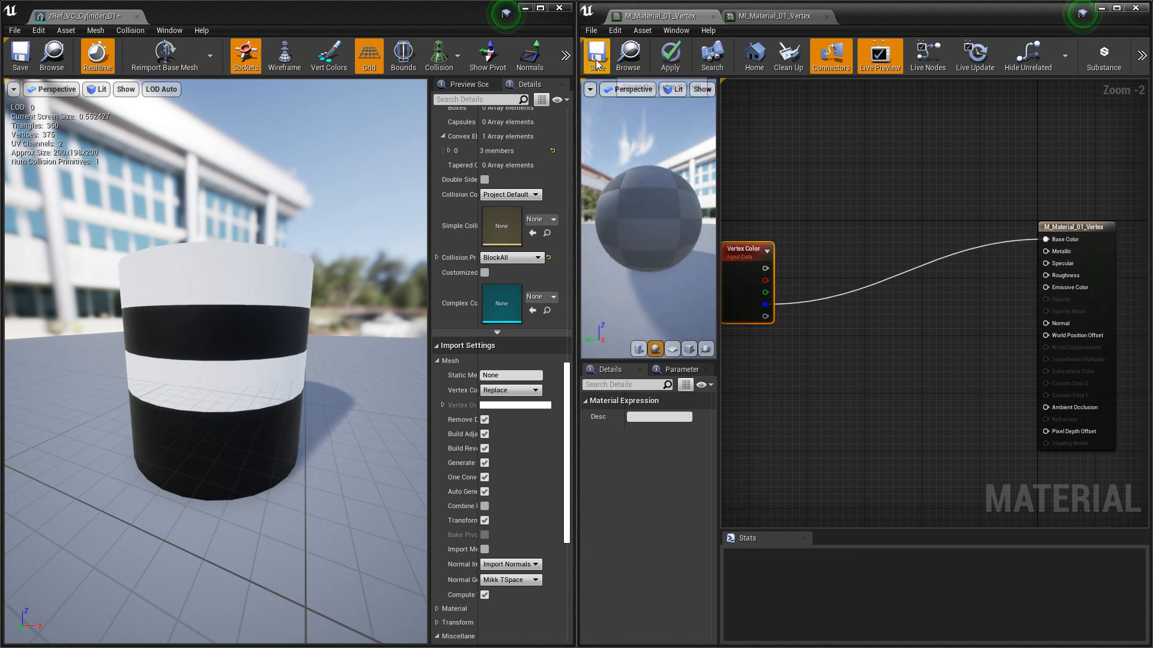
click(596, 55)
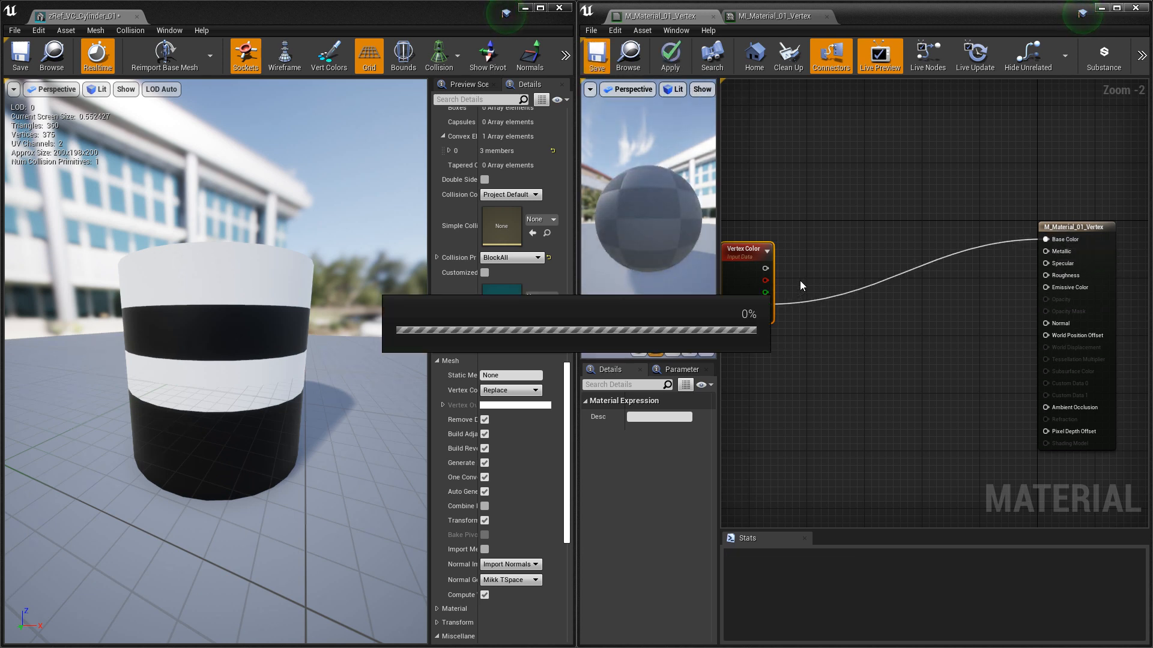
click(596, 55)
text(compo)
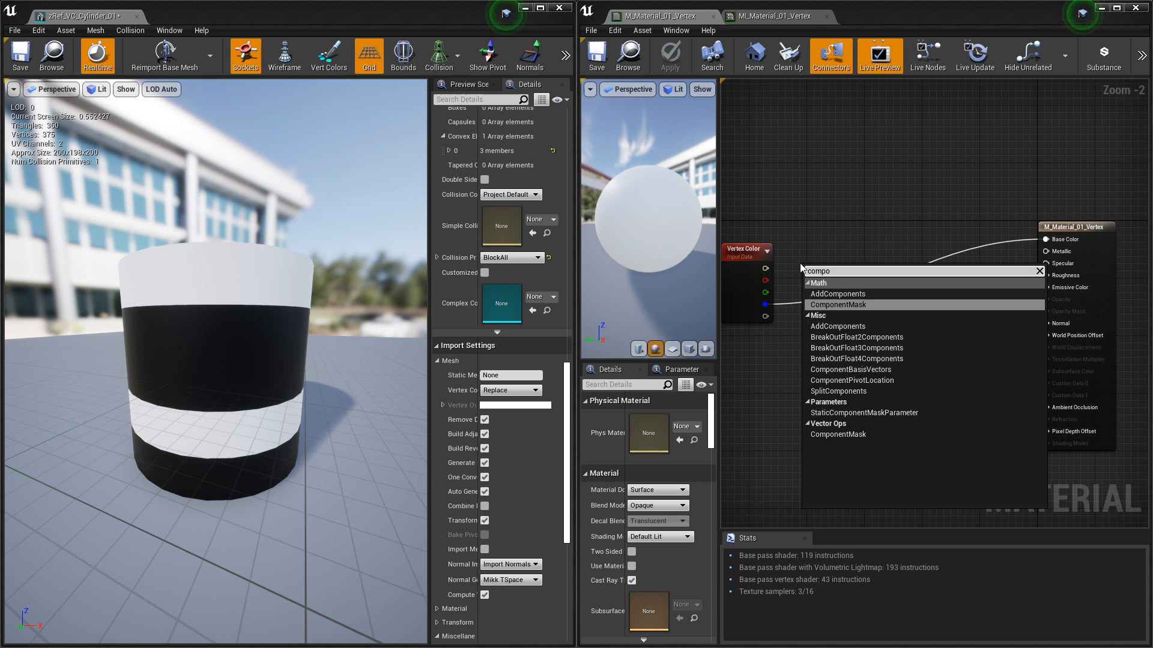
Add Component Mask nodes set to keep the R, G and B channels.
click(837, 305)
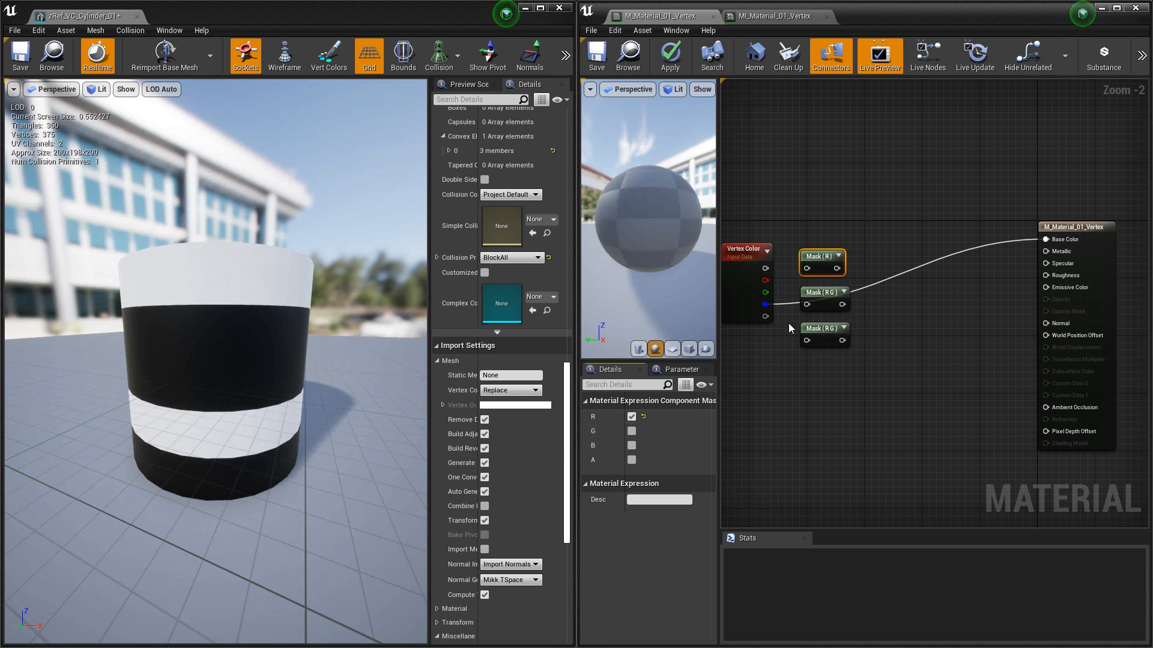
click(822, 293)
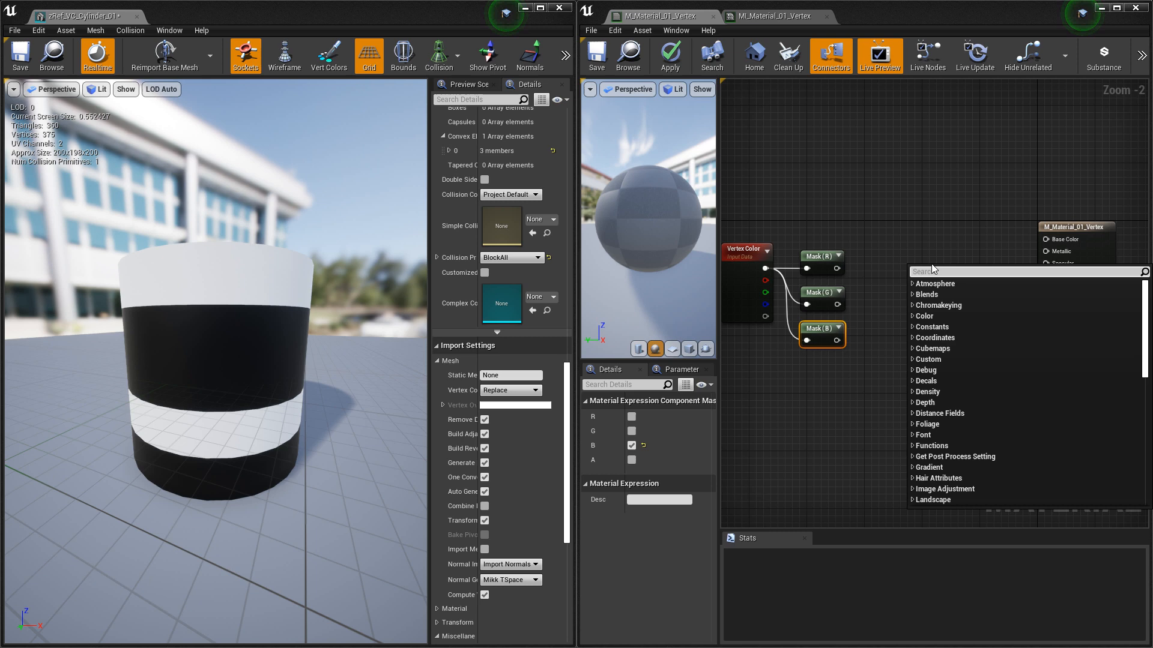
Add a Lerp between black (0,0,0) and red (1,0,0) constants, driven by Mask(R).
text(lerp)
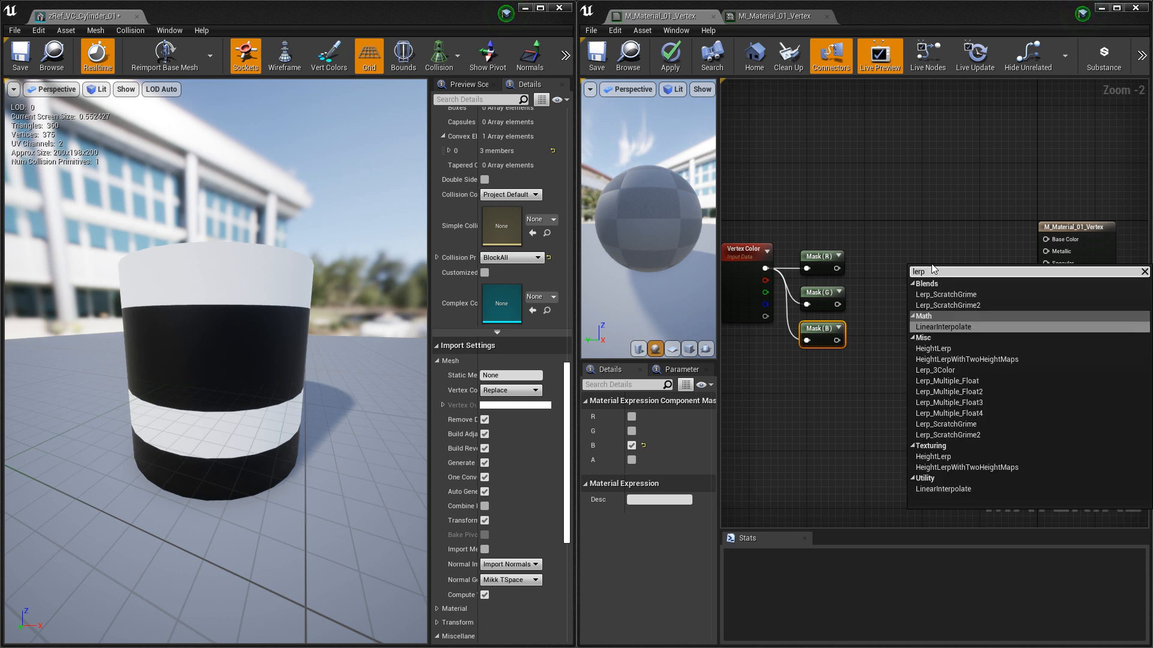
click(943, 326)
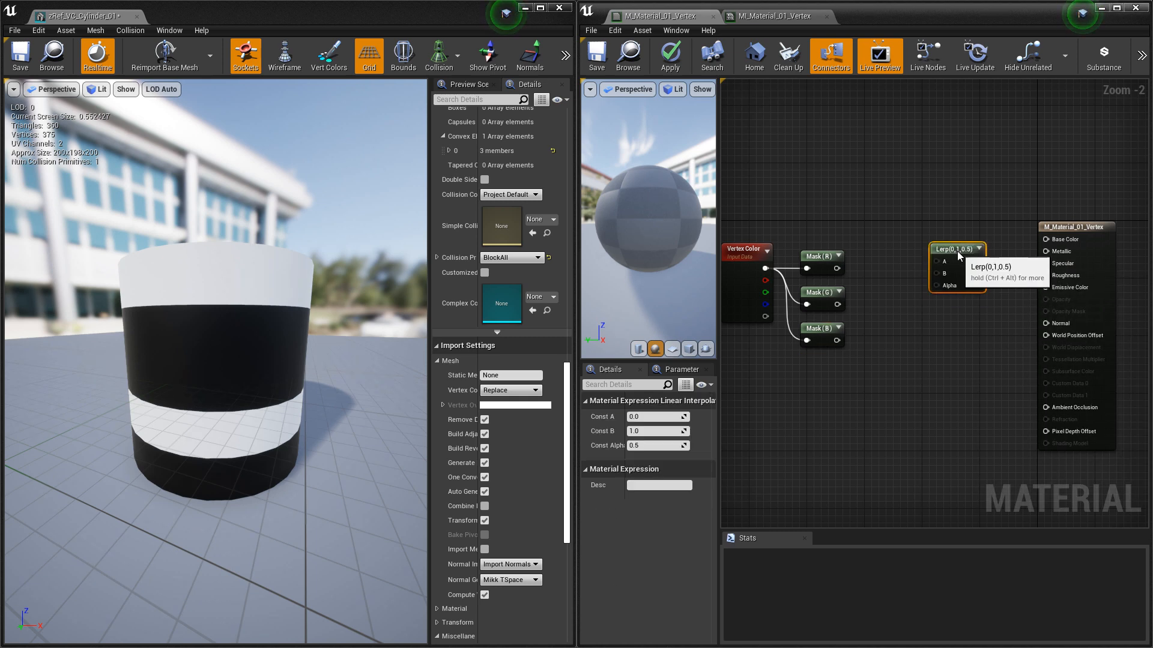
mouse_move(916, 269)
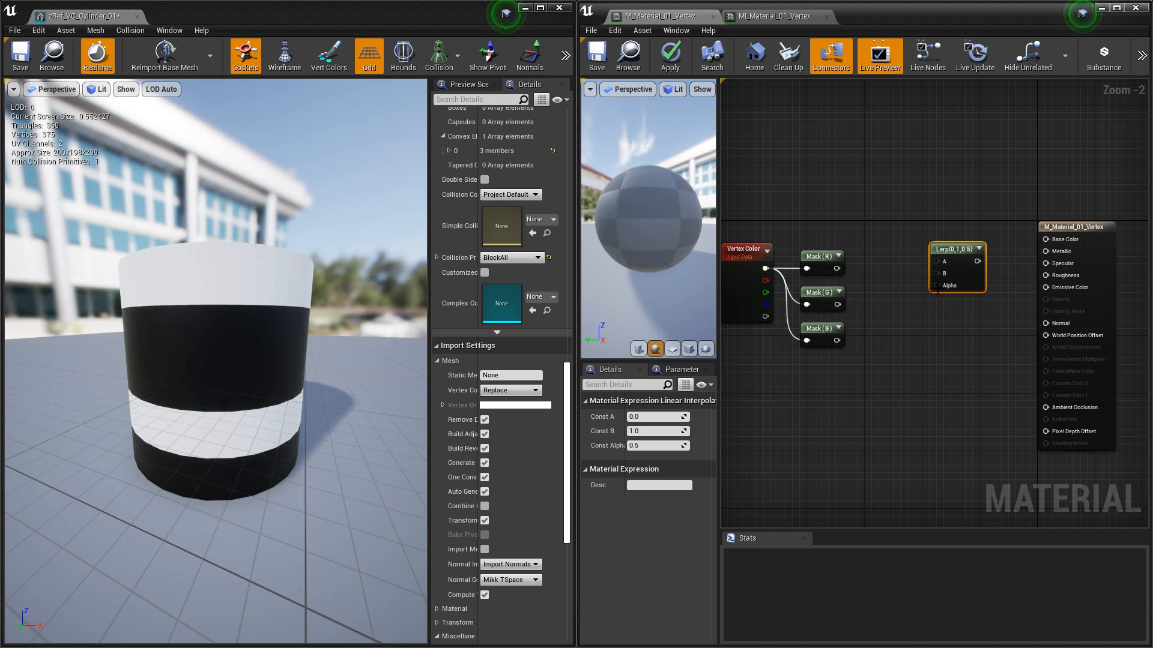
mouse_move(943, 292)
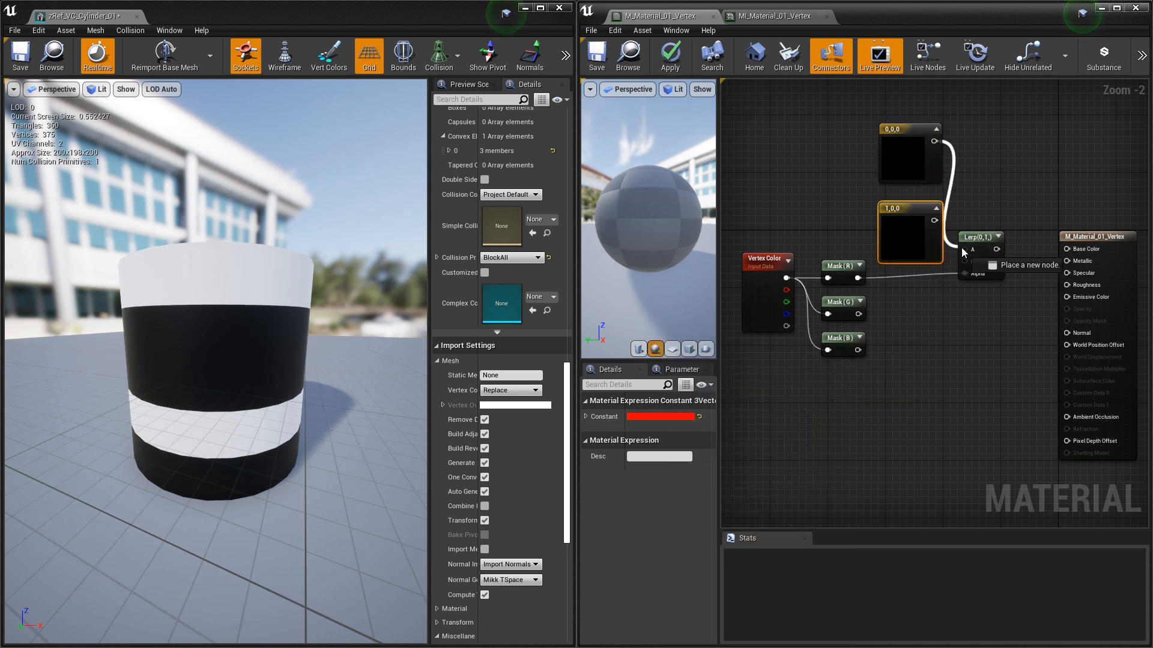
click(596, 55)
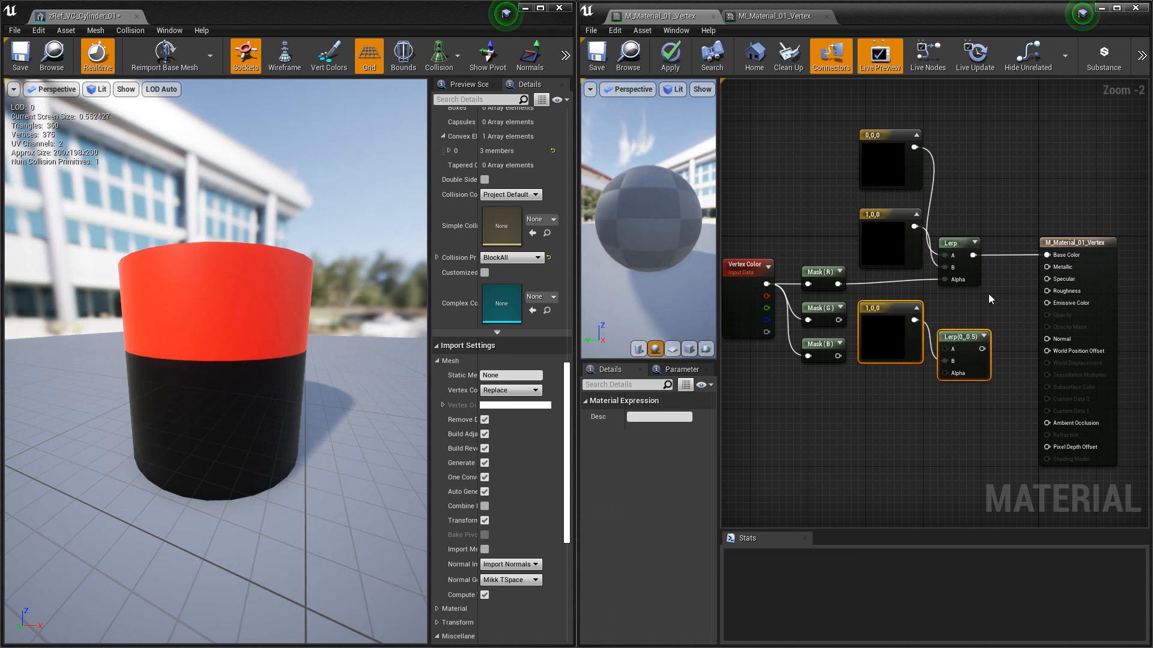
mouse_move(956, 242)
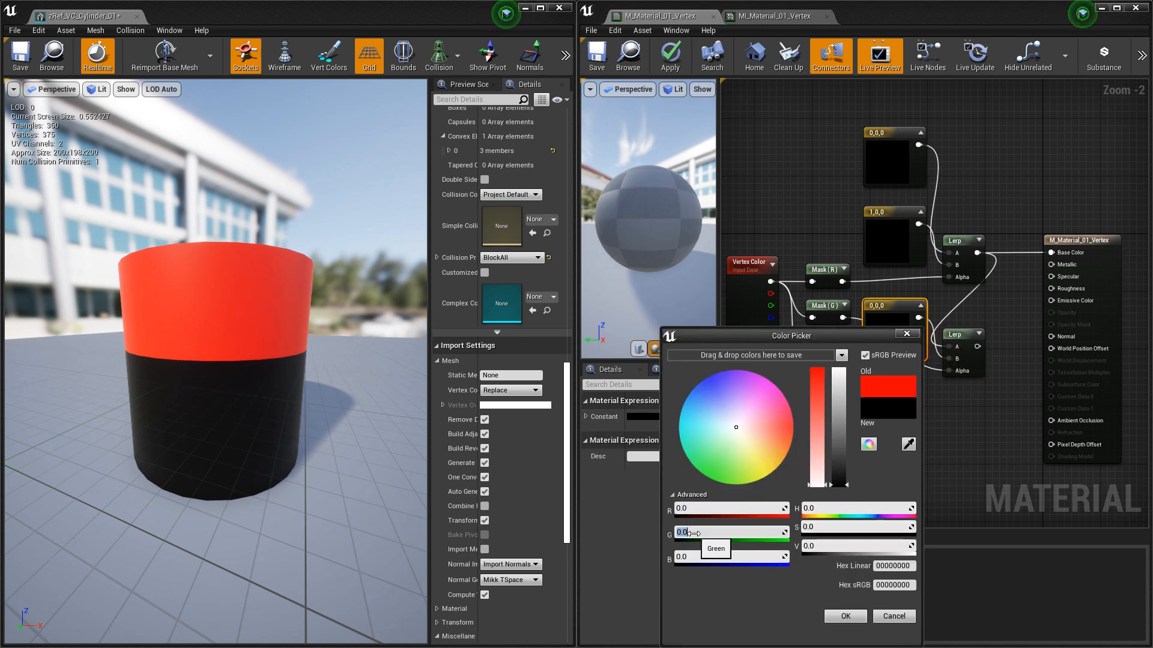
Set the duplicated constant to green and layer it over red via Mask(G).
click(845, 616)
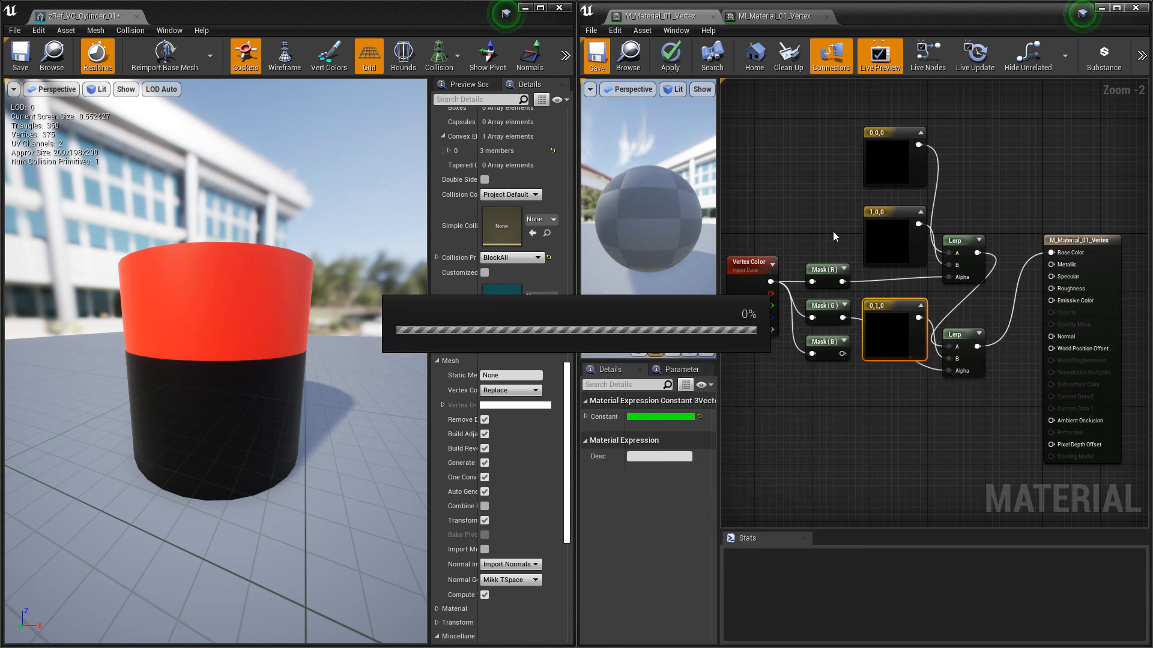
click(669, 56)
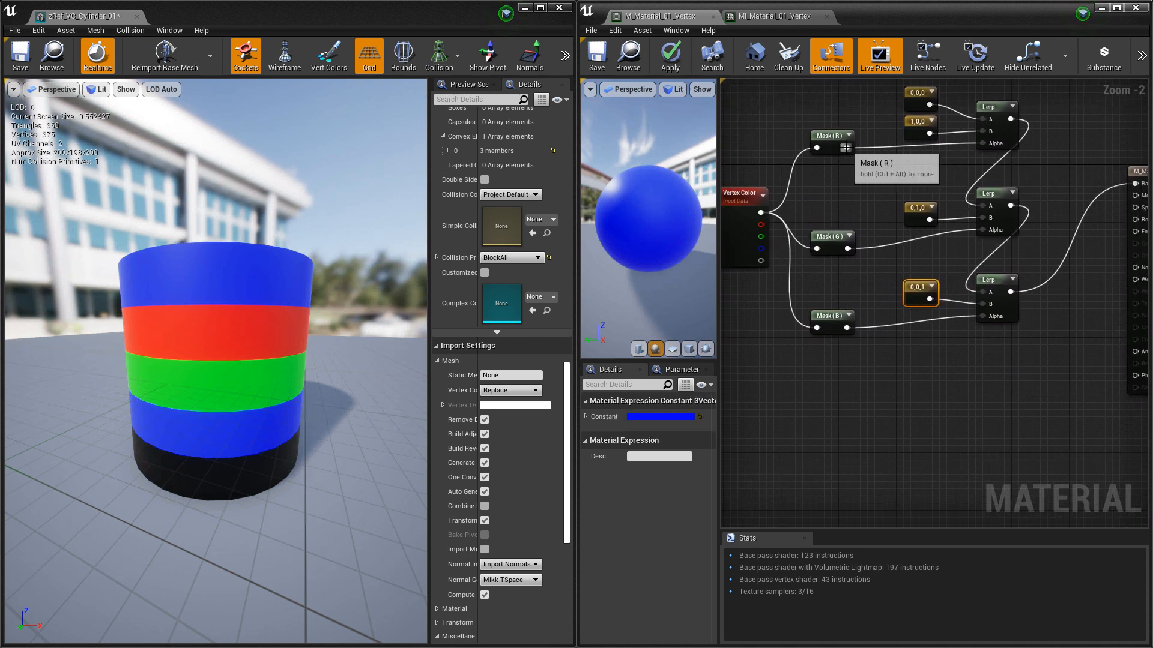
Add a Multiply node and a white 1,1,1 Lerp into Base Color, then apply and save.
text(mul)
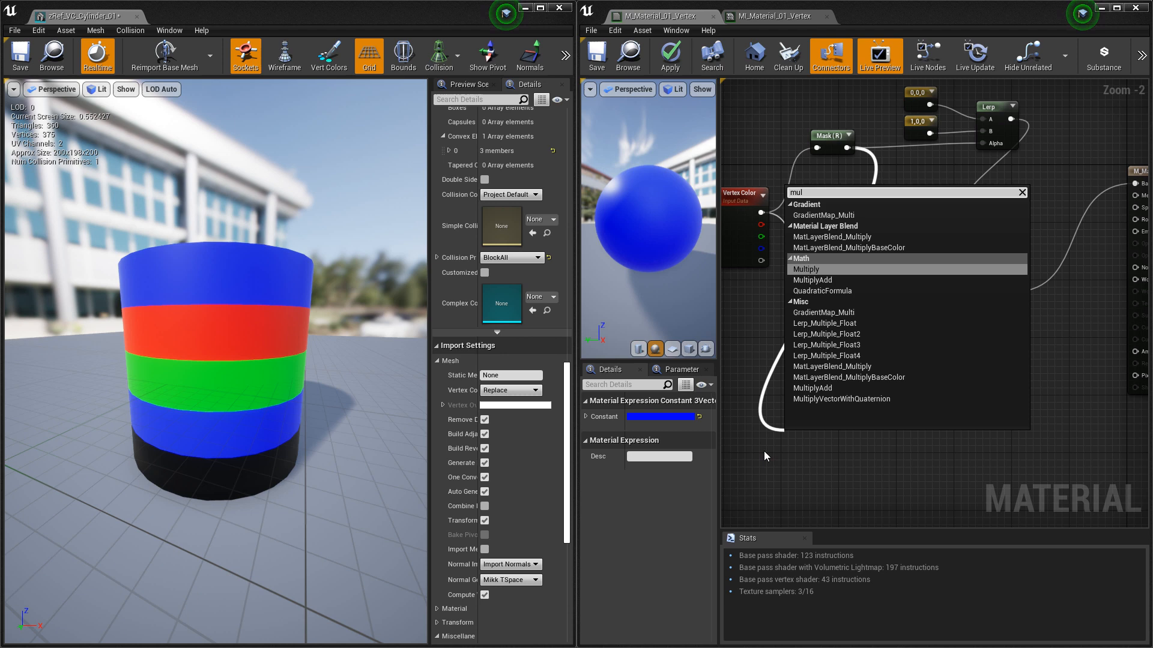
click(806, 269)
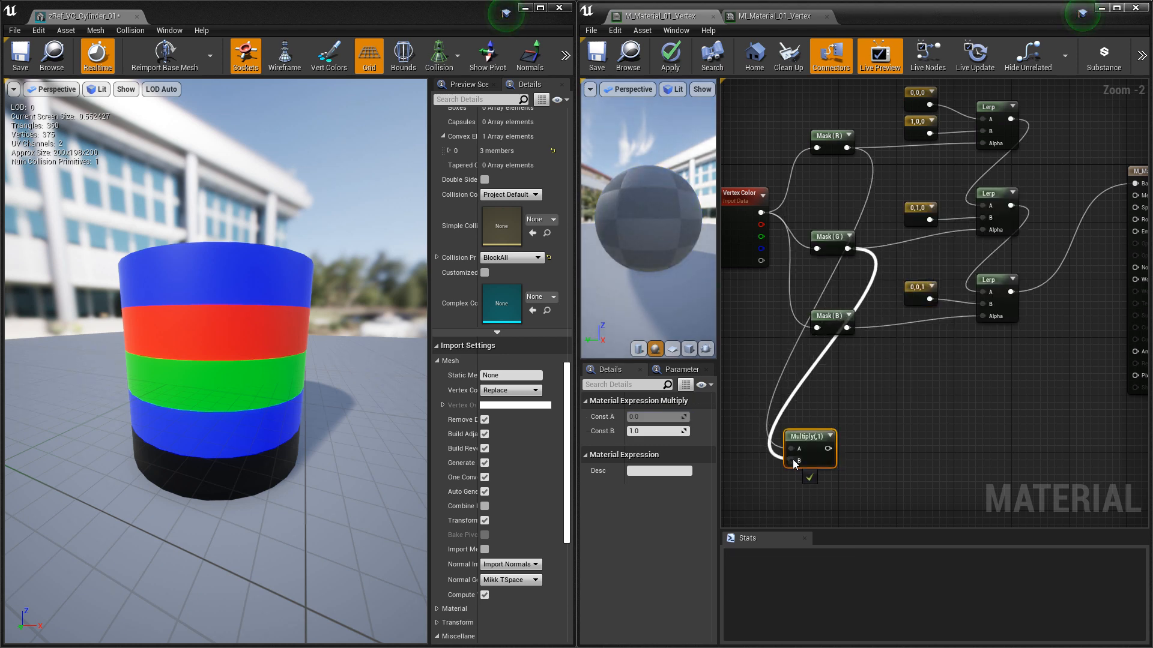
mouse_move(596, 56)
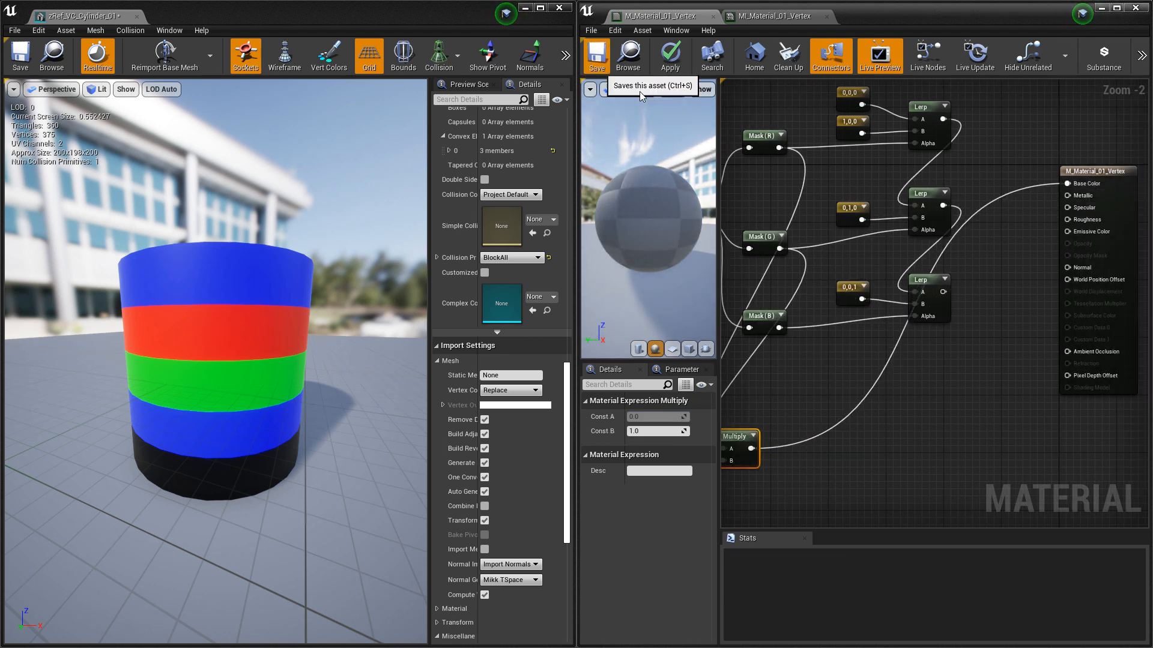
click(596, 56)
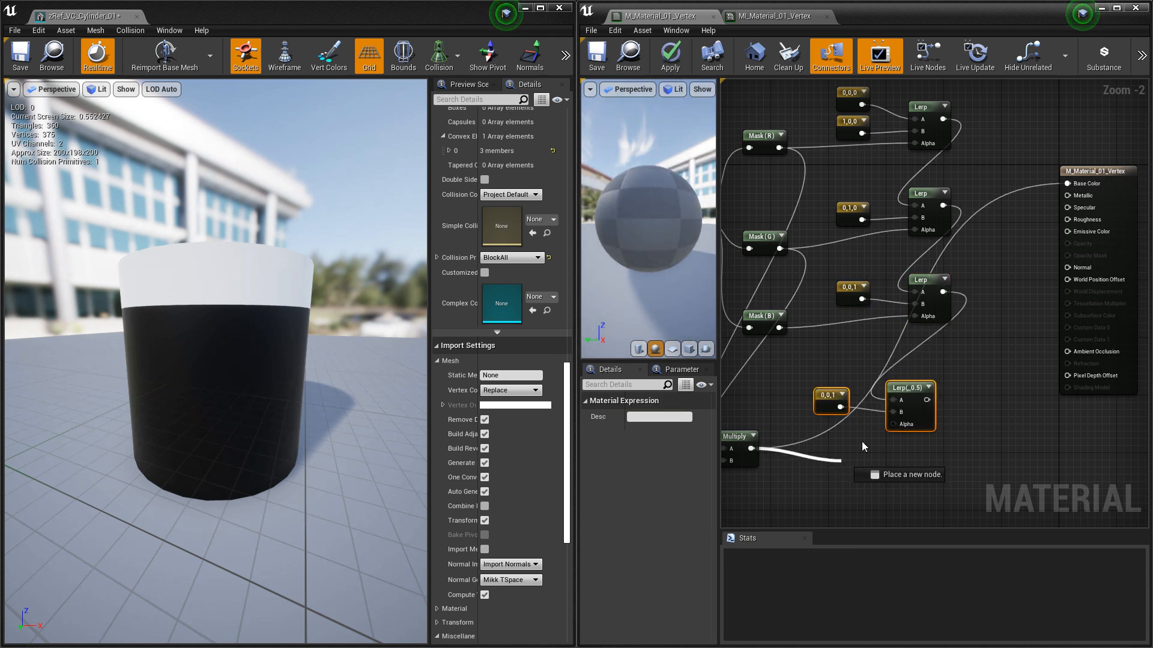
mouse_move(823, 401)
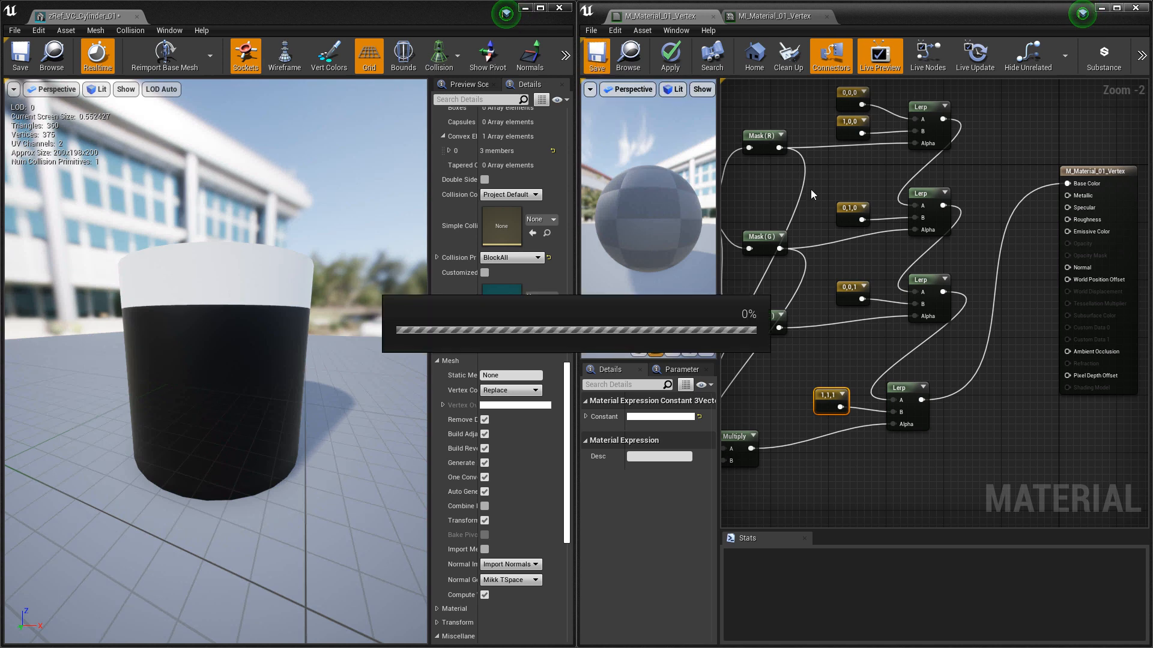
click(669, 56)
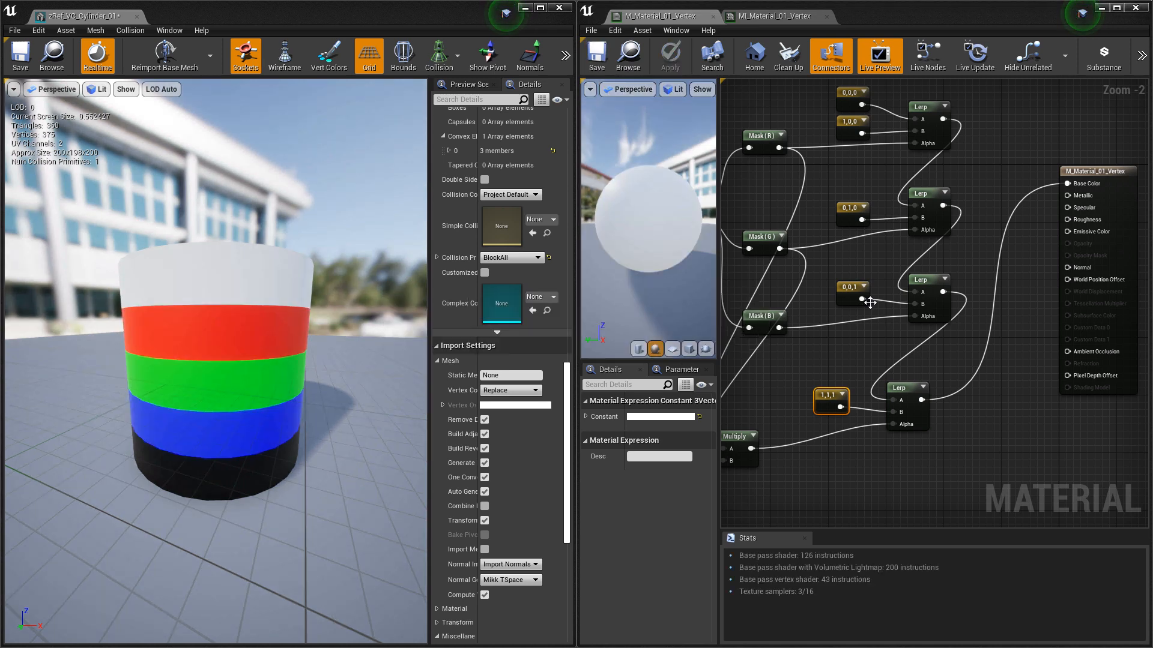
mouse_move(848, 358)
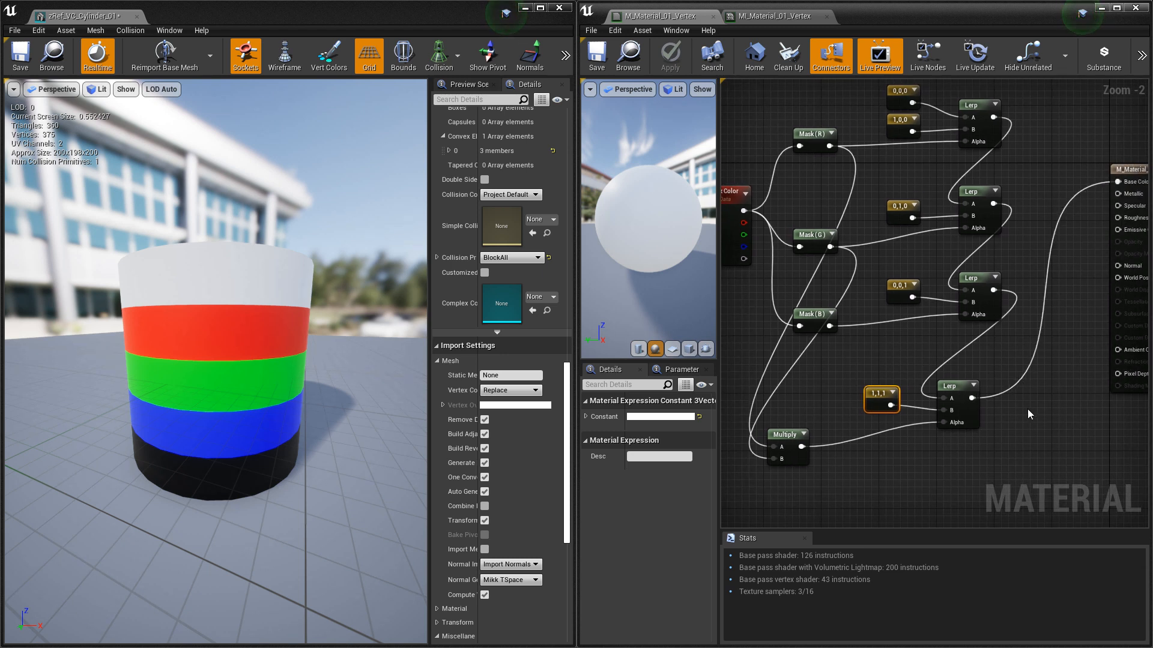
mouse_move(1073, 295)
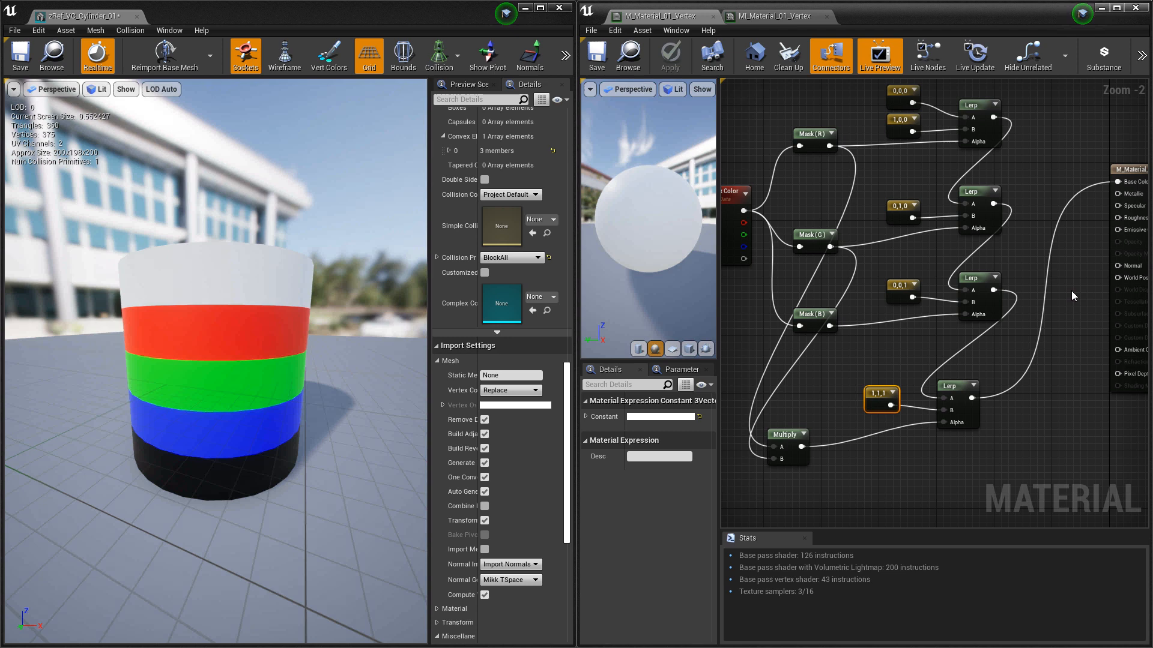